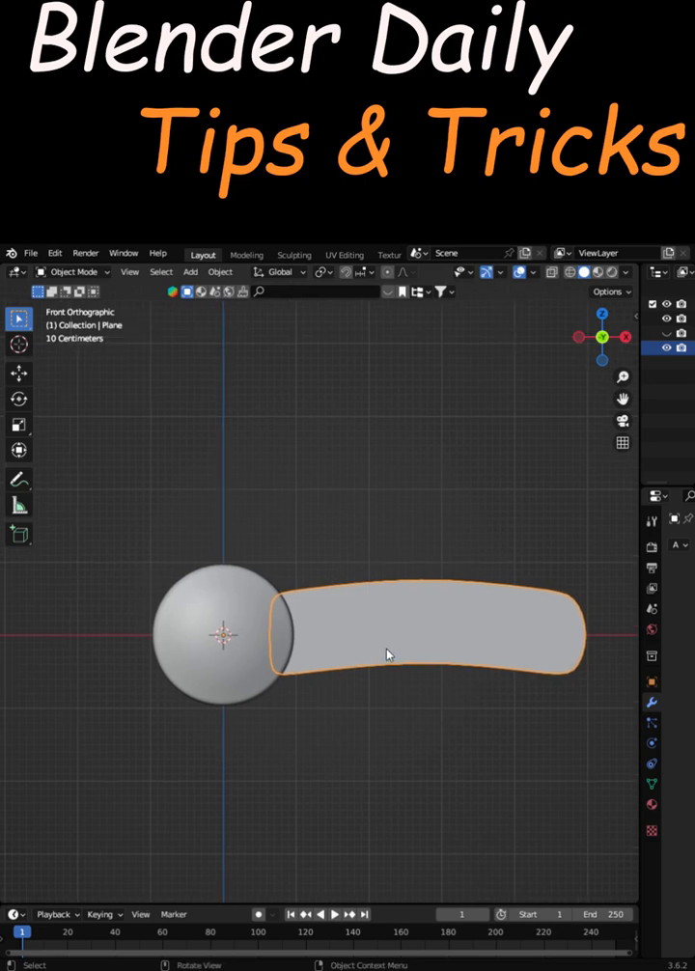
mouse_move(251, 502)
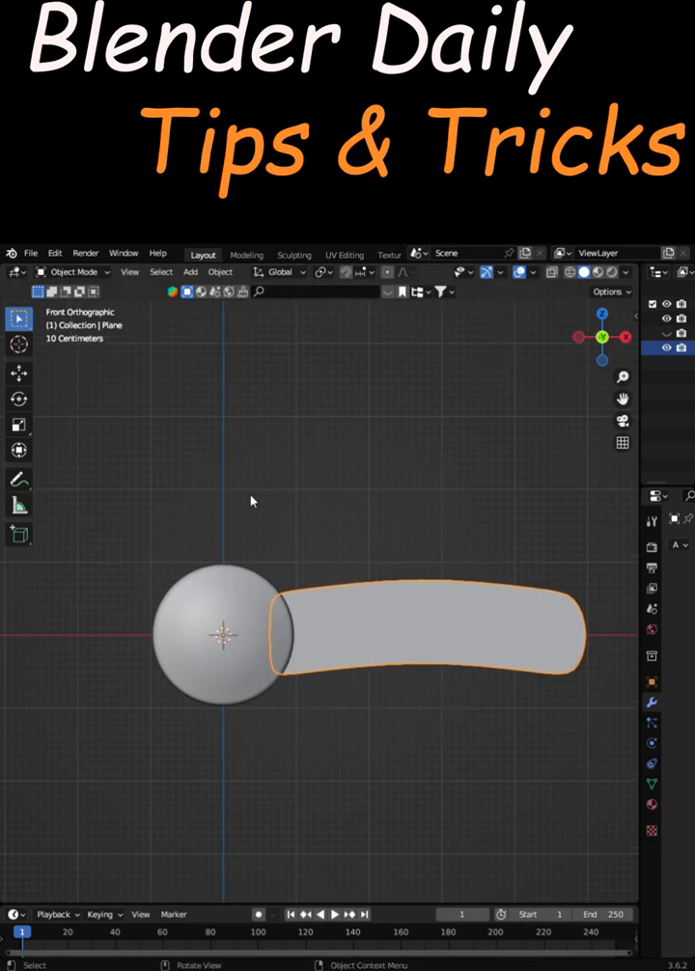
Step: Enter Edit Mode on the curved plane to expose its face grid
key(Tab)
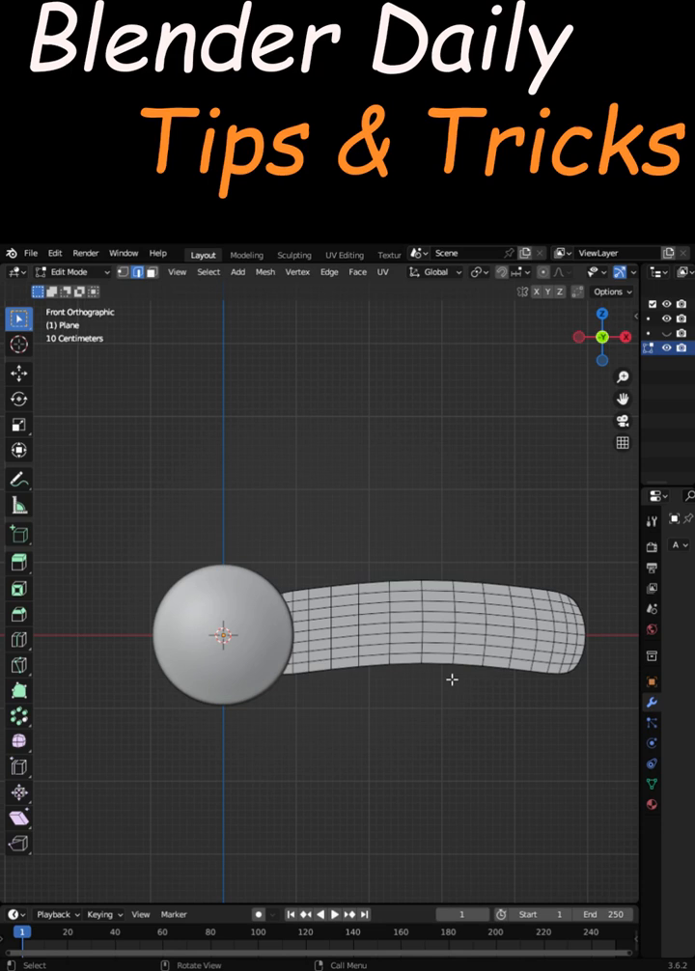
mouse_move(70, 532)
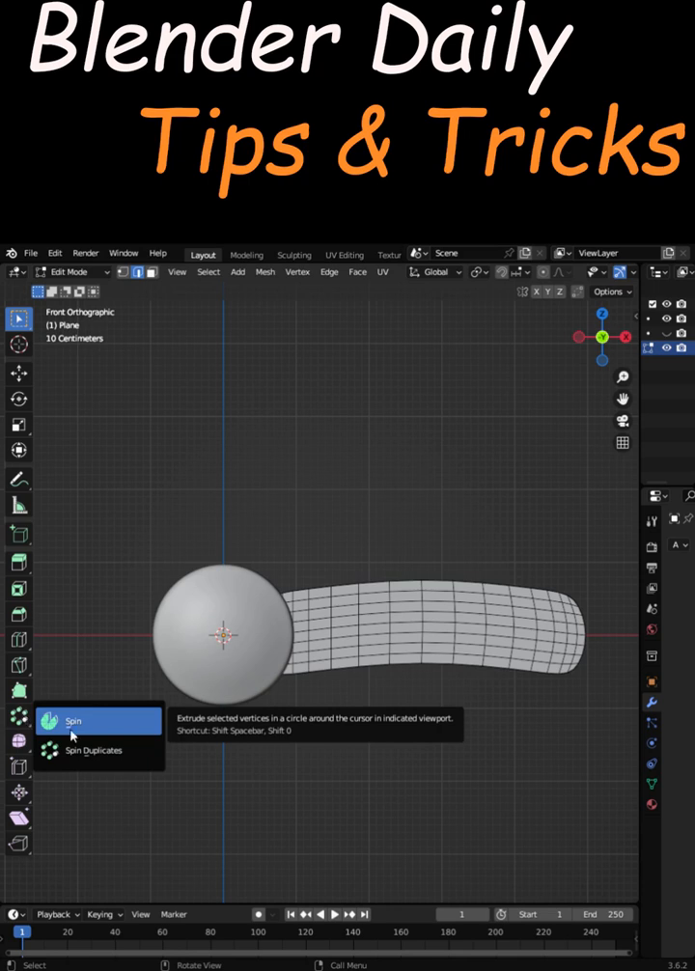
Step: Choose the Spin tool for the curved strip, then begin editing the tall cylinder's mesh
click(74, 722)
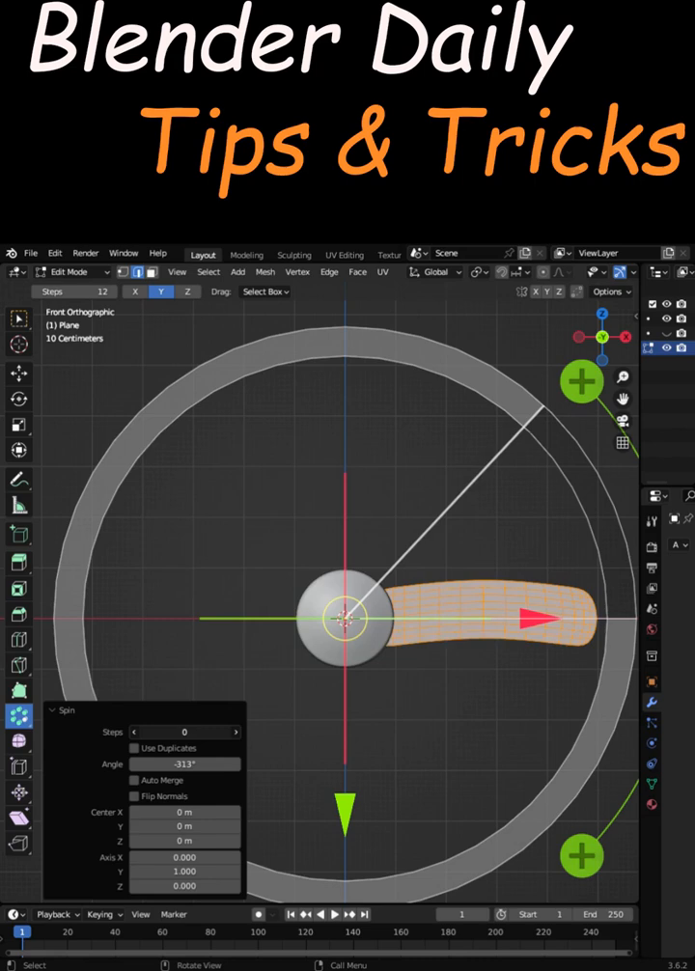
click(185, 731)
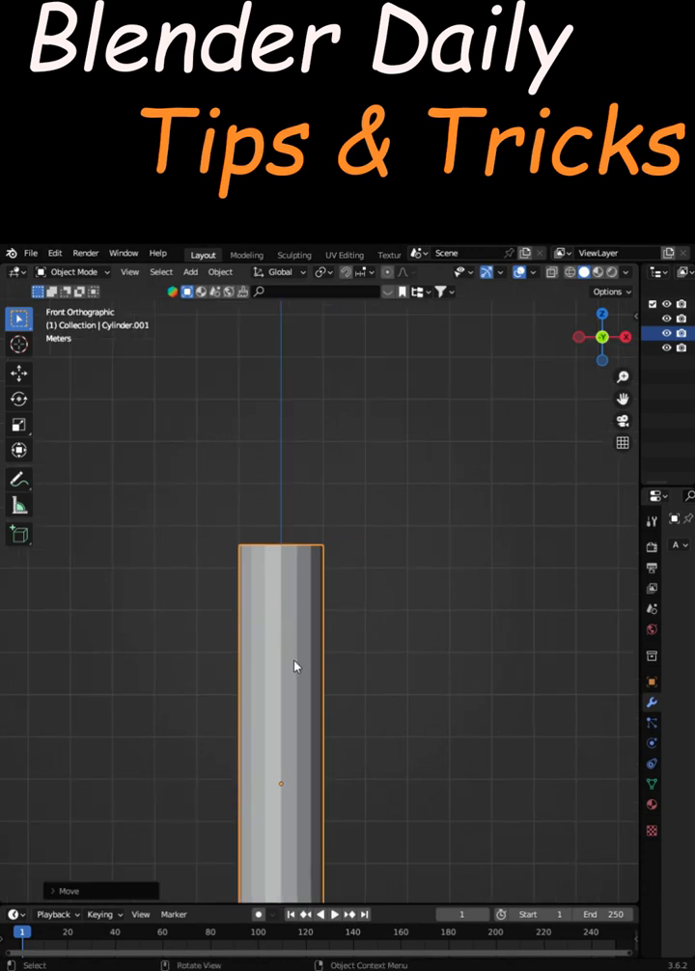
key(Tab)
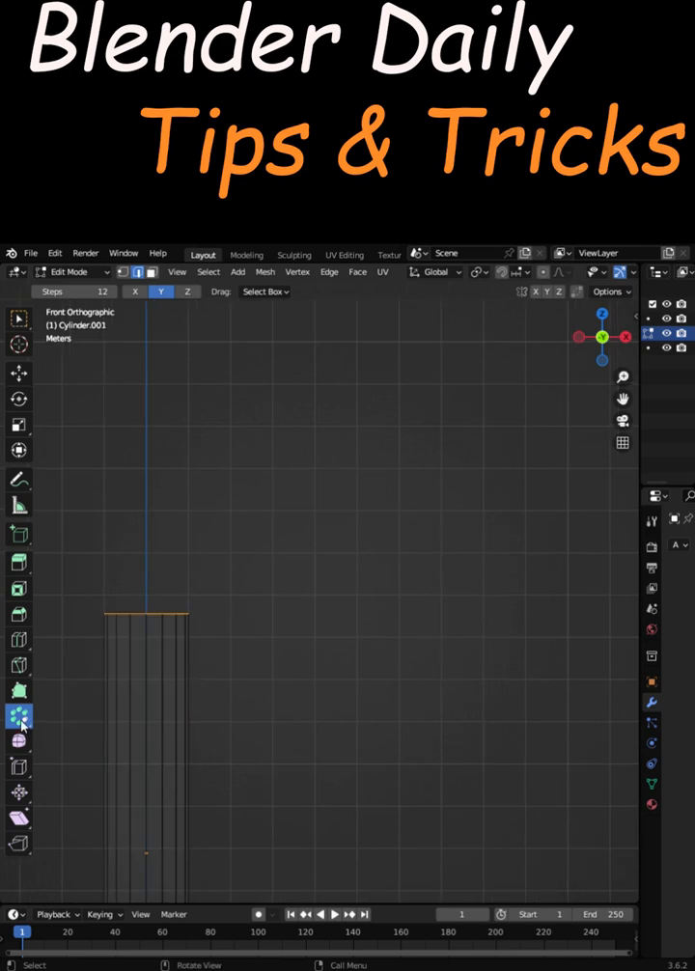